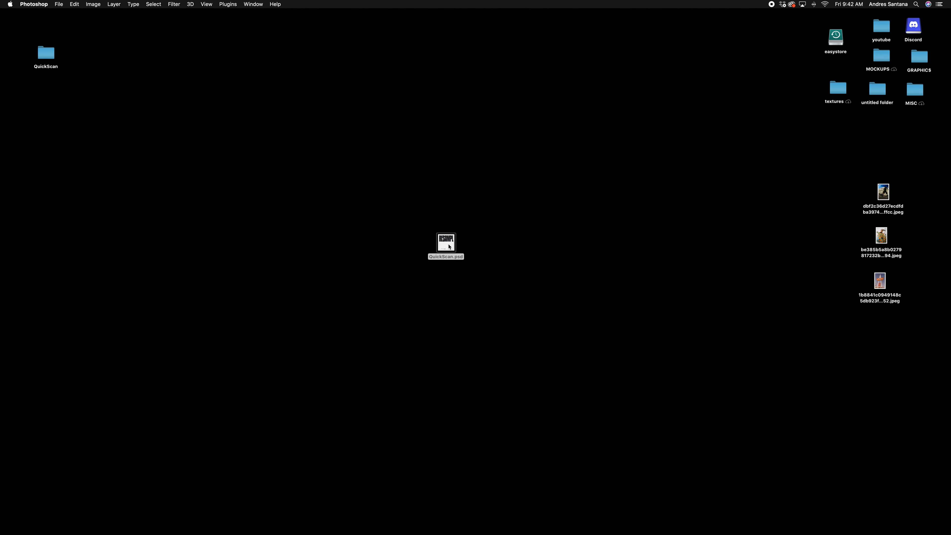
- Open QuickScan.psd from the desktop and enter the Artwork (Replace) smart object
double_click(446, 241)
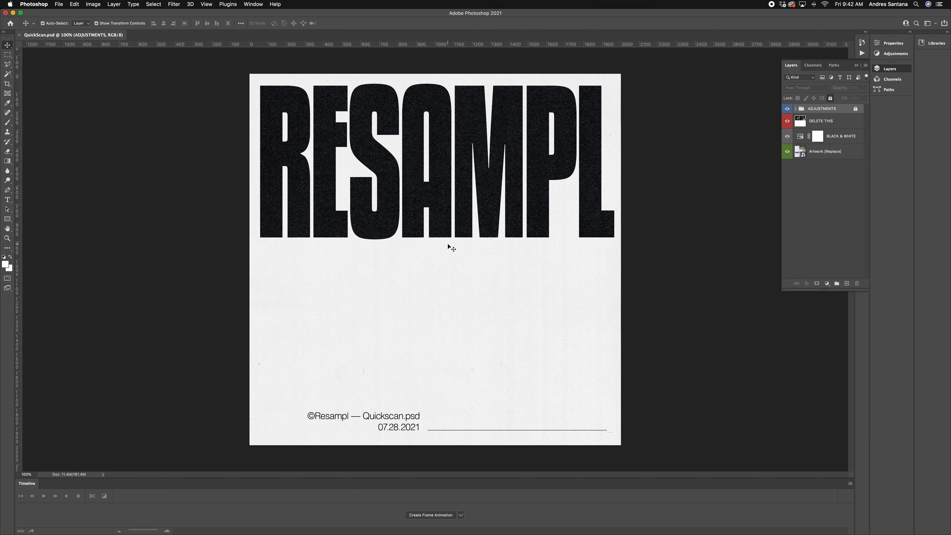
mouse_move(602, 295)
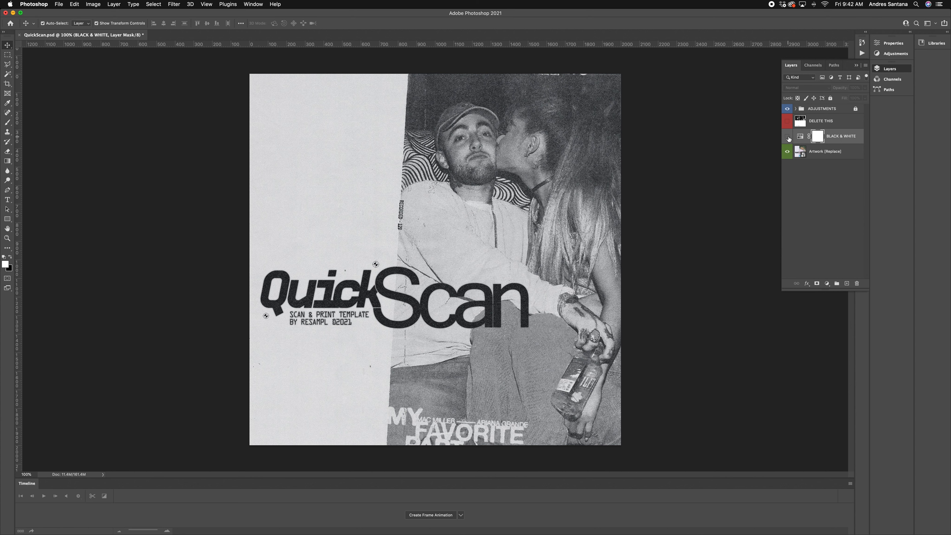
left_click(788, 137)
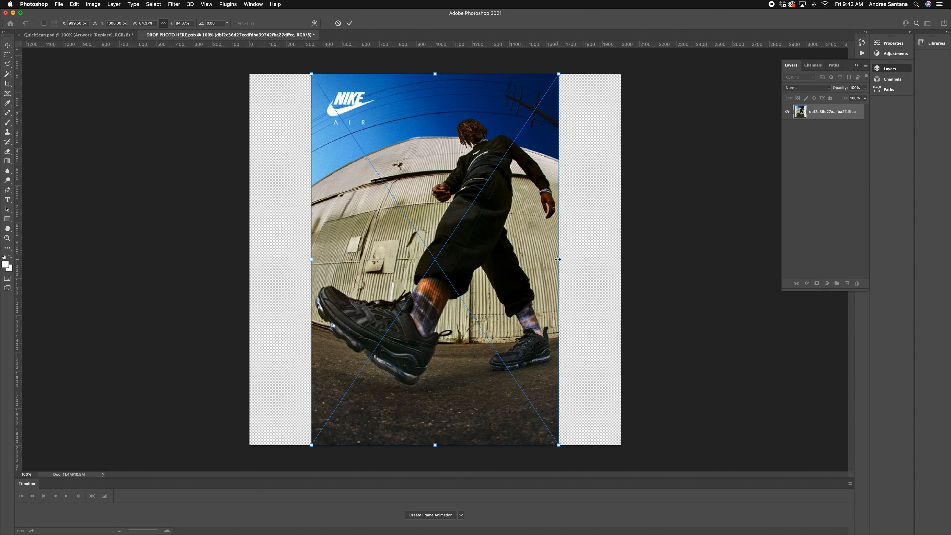
- Commit the enlarged photo placement inside DROP PHOTO HERE.psb and reach the File menu
left_click(78, 34)
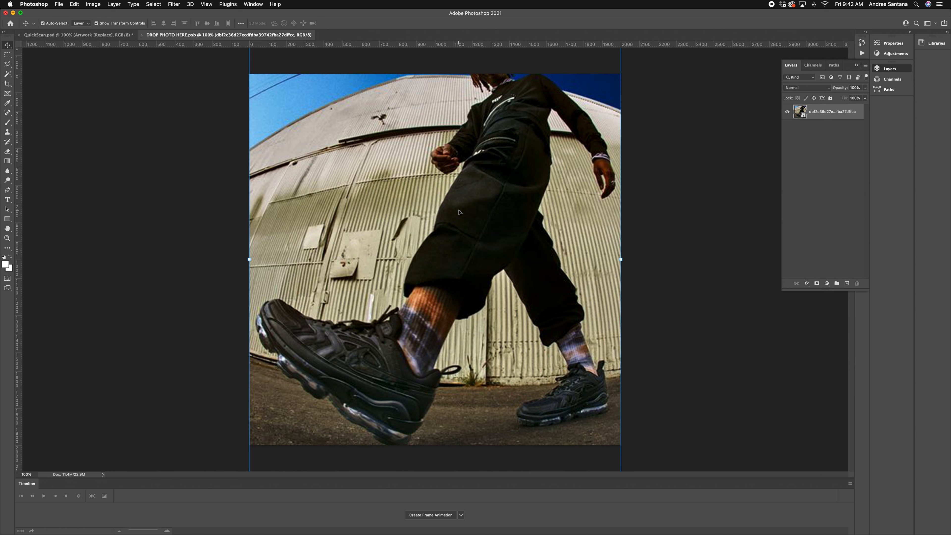
left_click(58, 5)
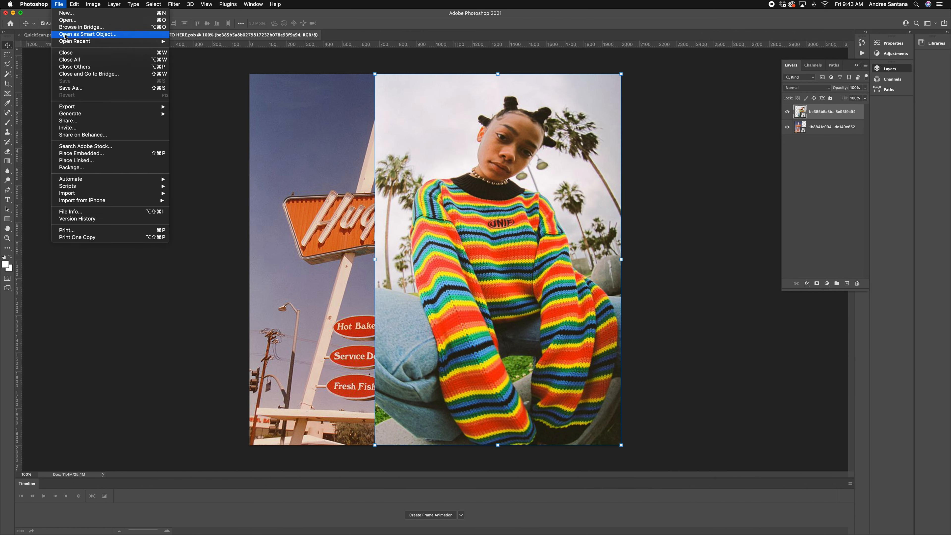
left_click(59, 5)
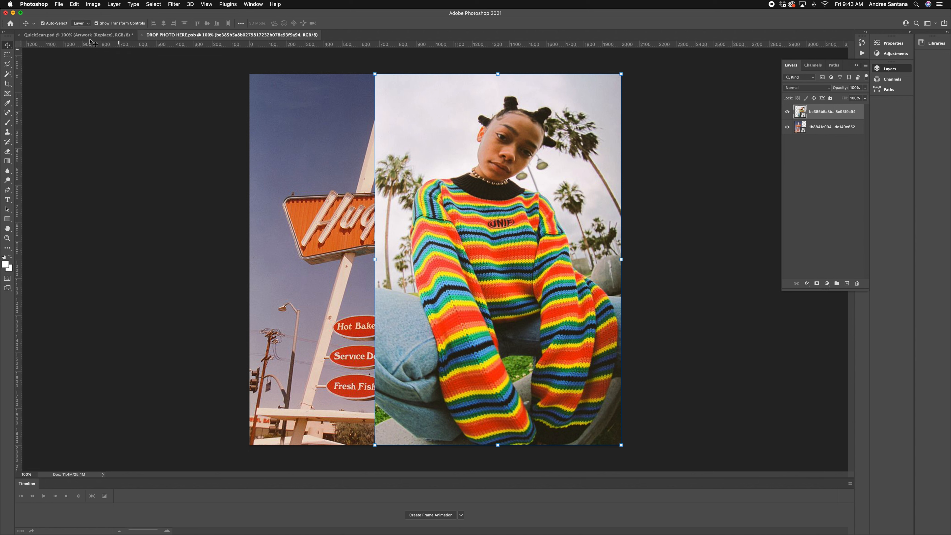